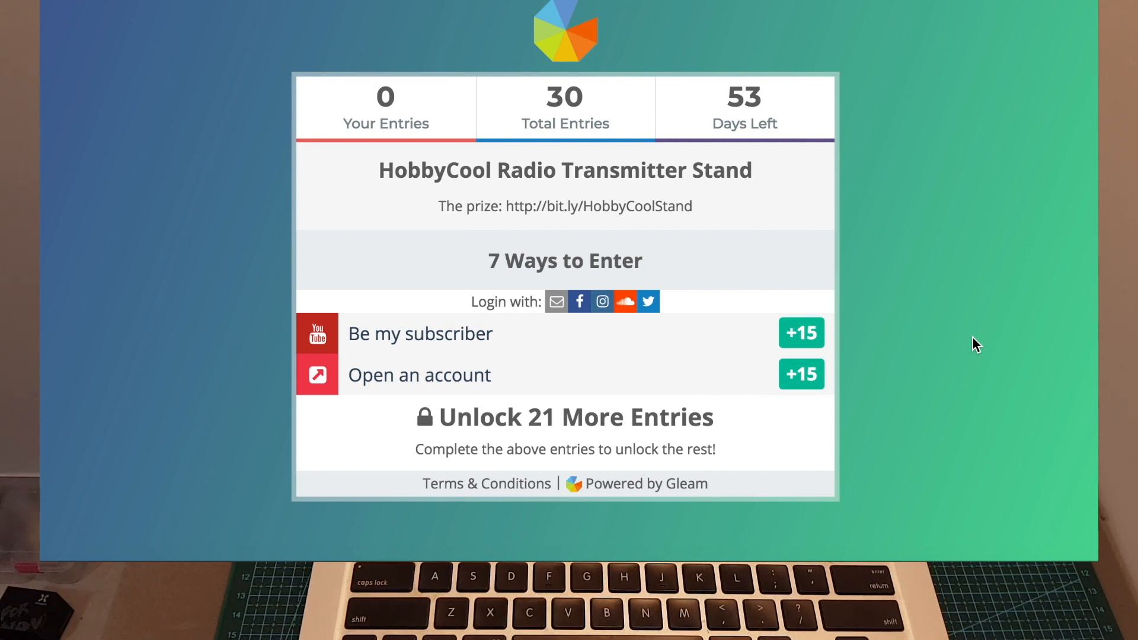
mouse_move(772, 111)
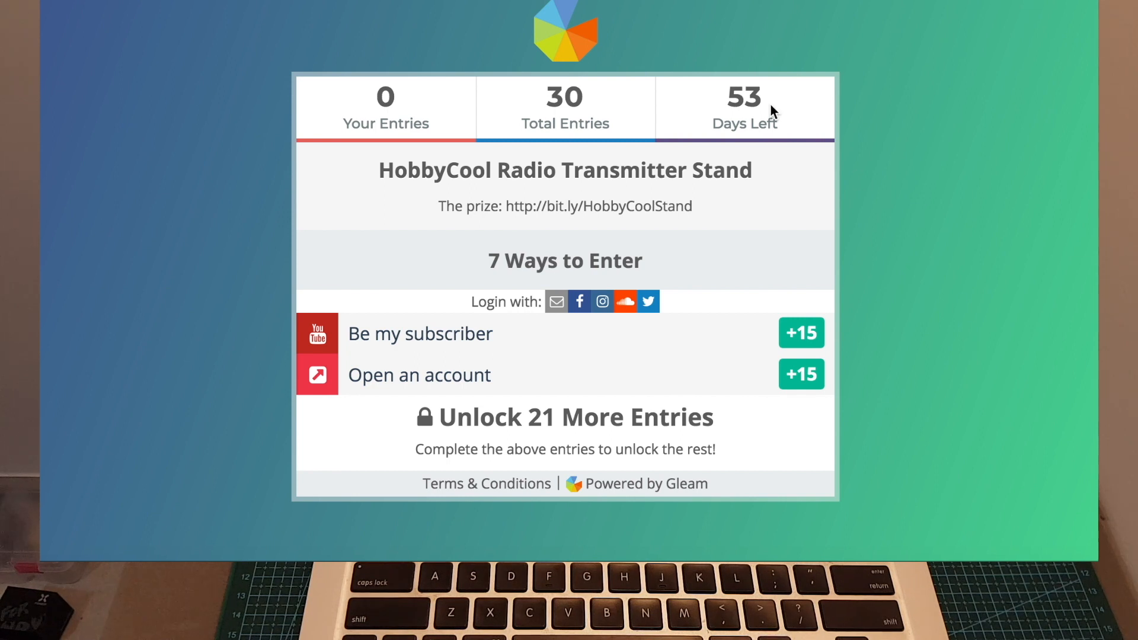
mouse_move(556, 301)
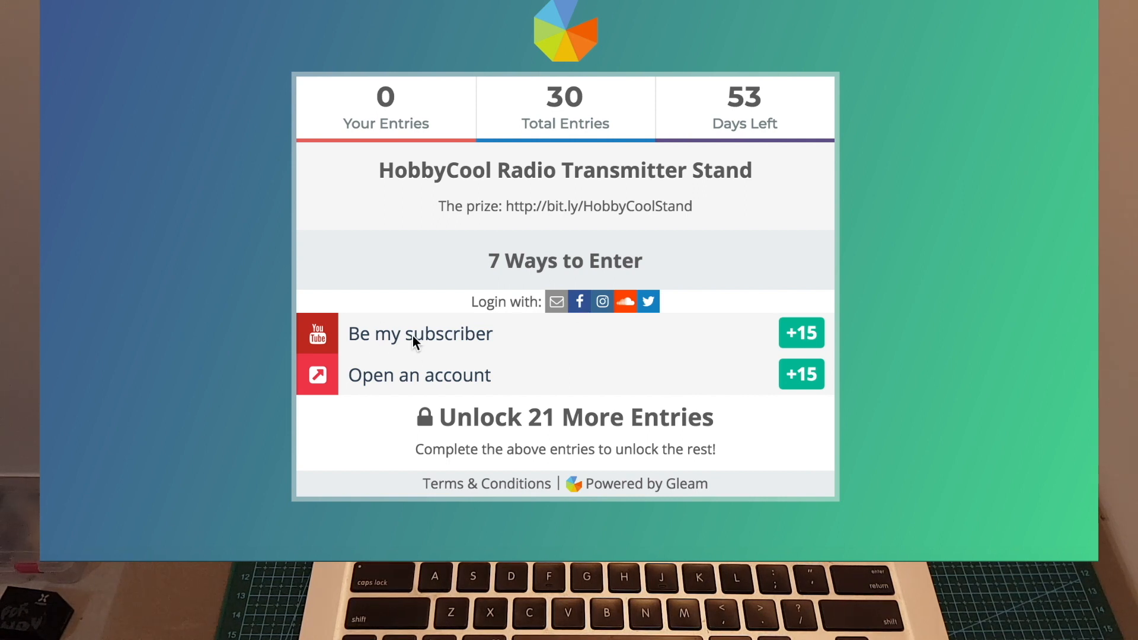
mouse_move(462, 383)
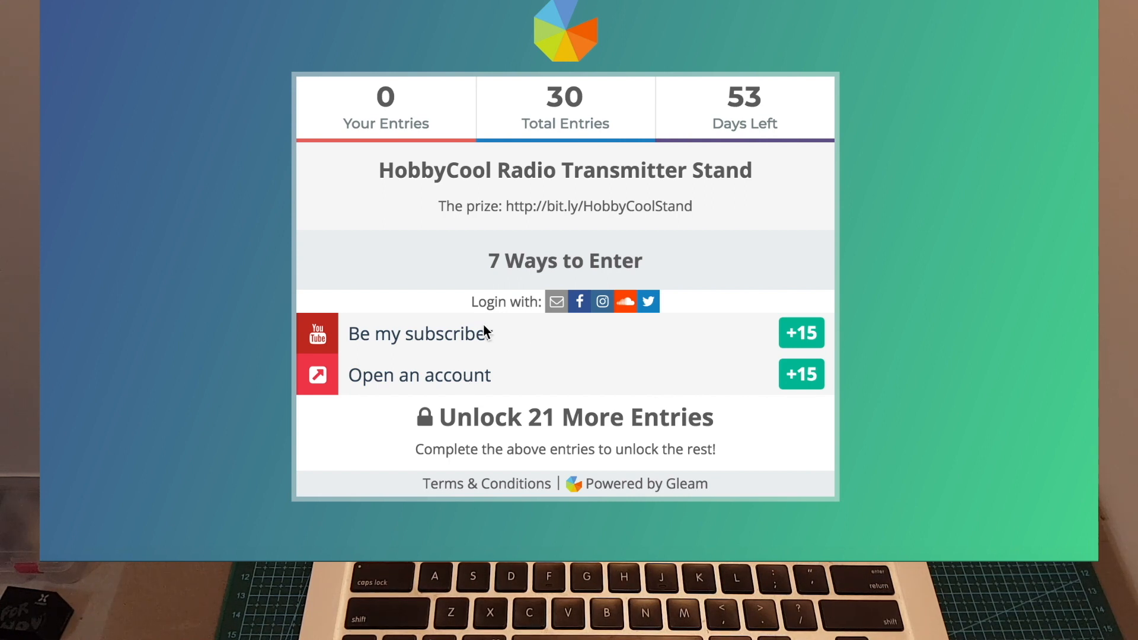
Log in with Facebook to complete 'Be my subscriber' and 'Open an account', reaching 30 entries
left_click(579, 302)
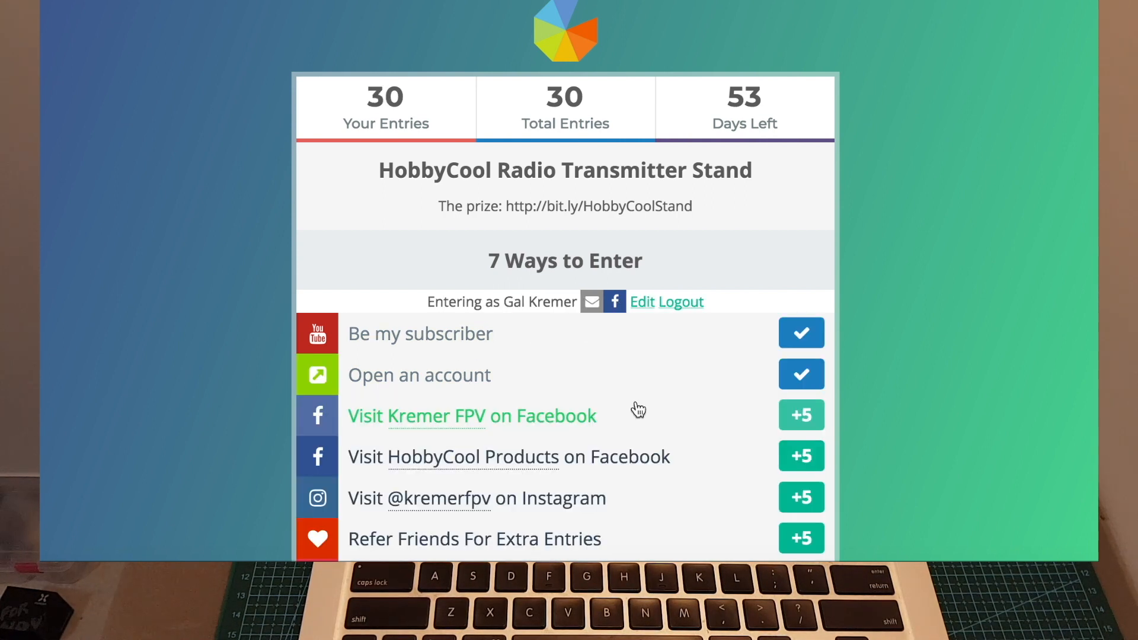
scroll("down", 3)
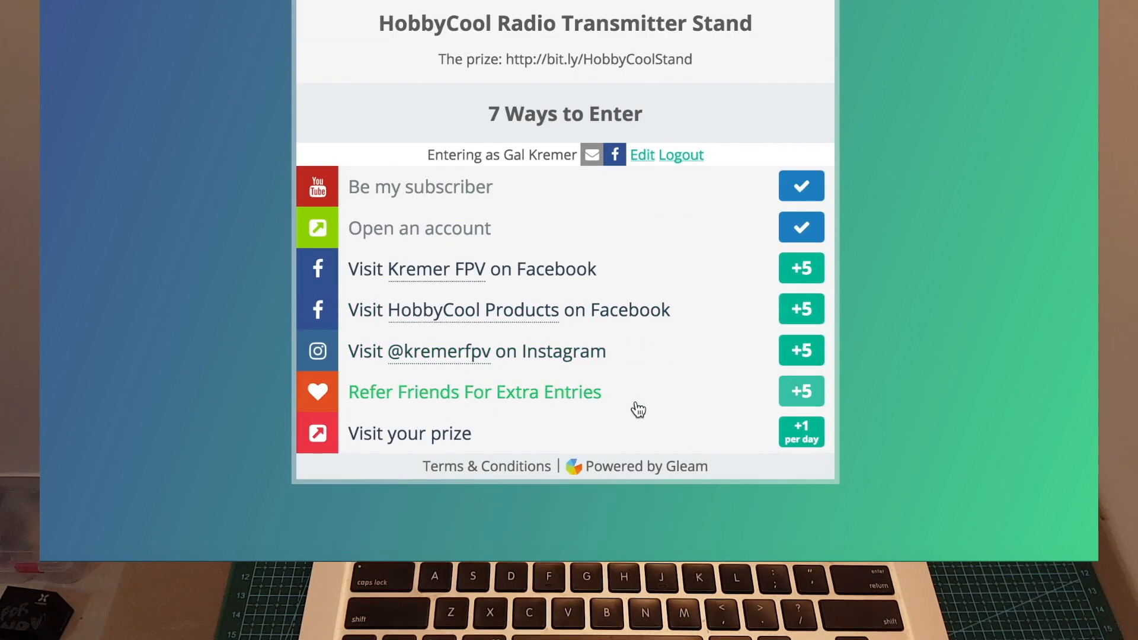
Expand 'Refer Friends For Extra Entries' and select the personal referral link
left_click(474, 392)
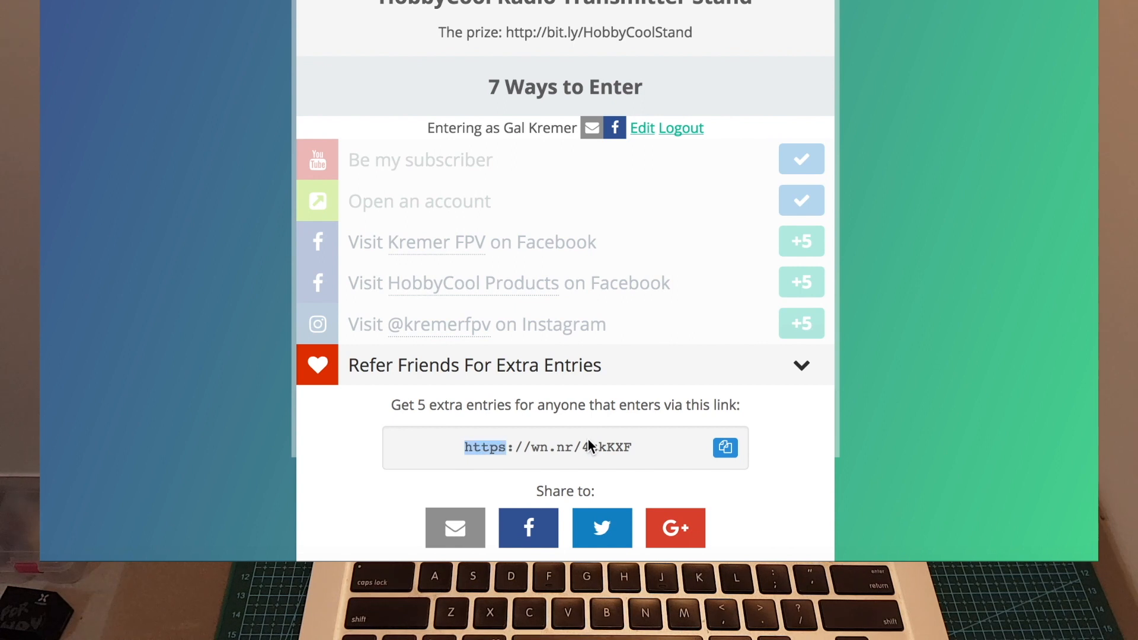
triple_click(548, 447)
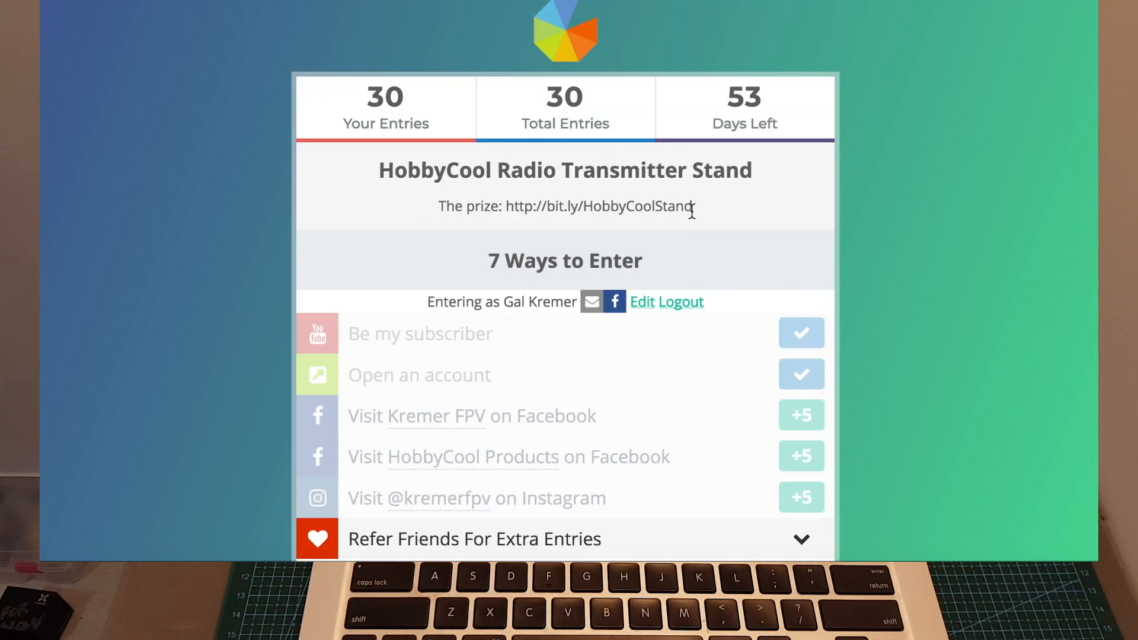
mouse_move(706, 251)
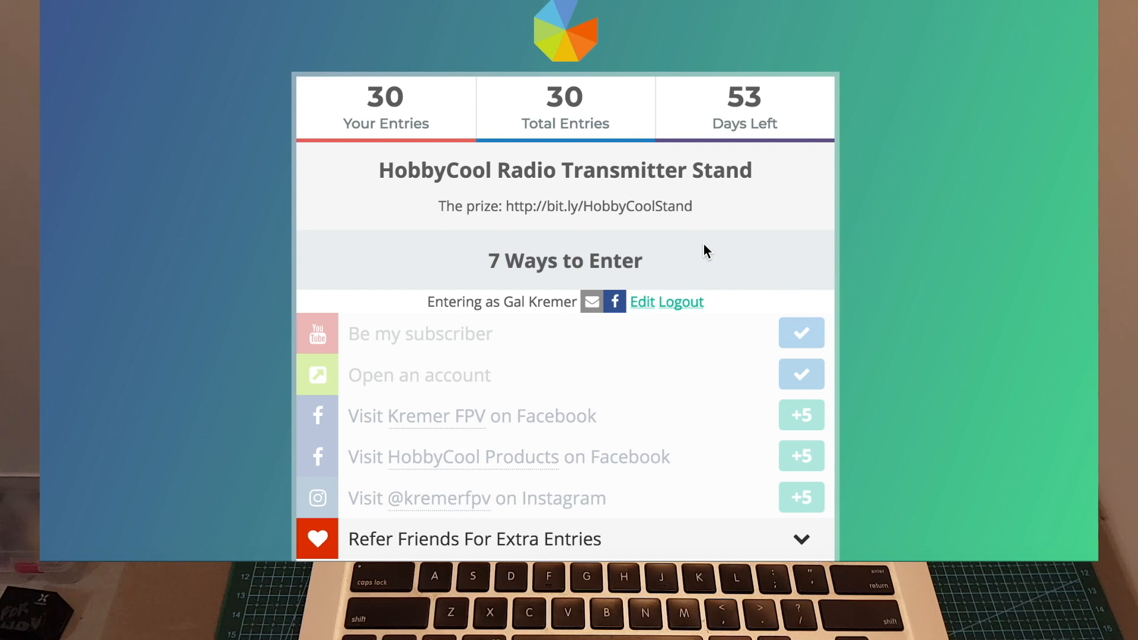
mouse_move(246, 132)
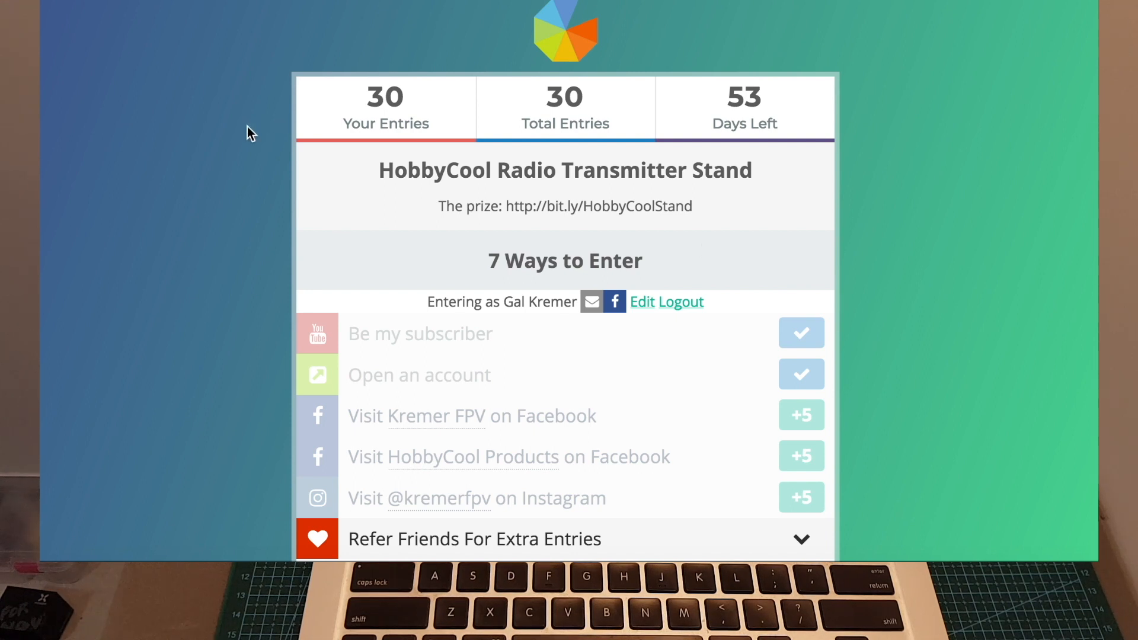